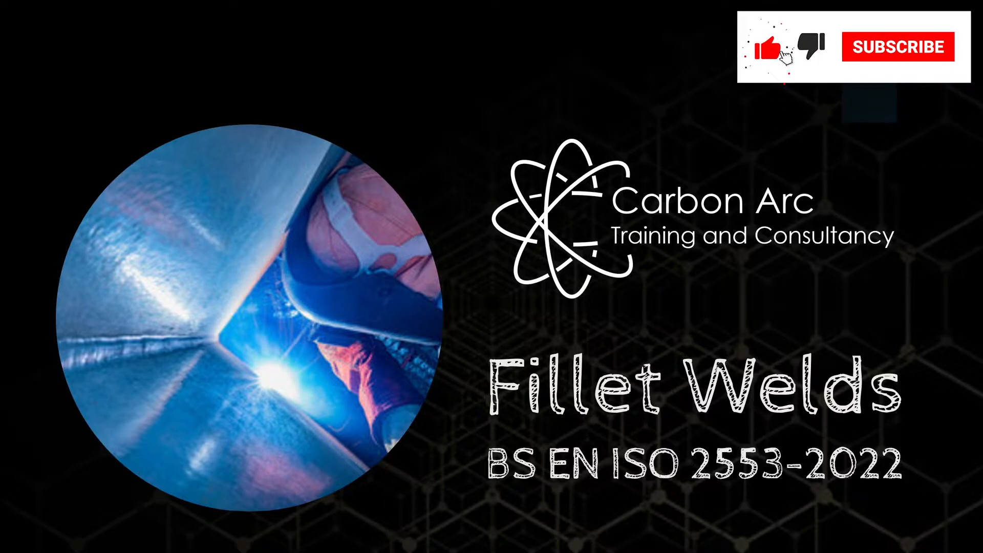
click(899, 47)
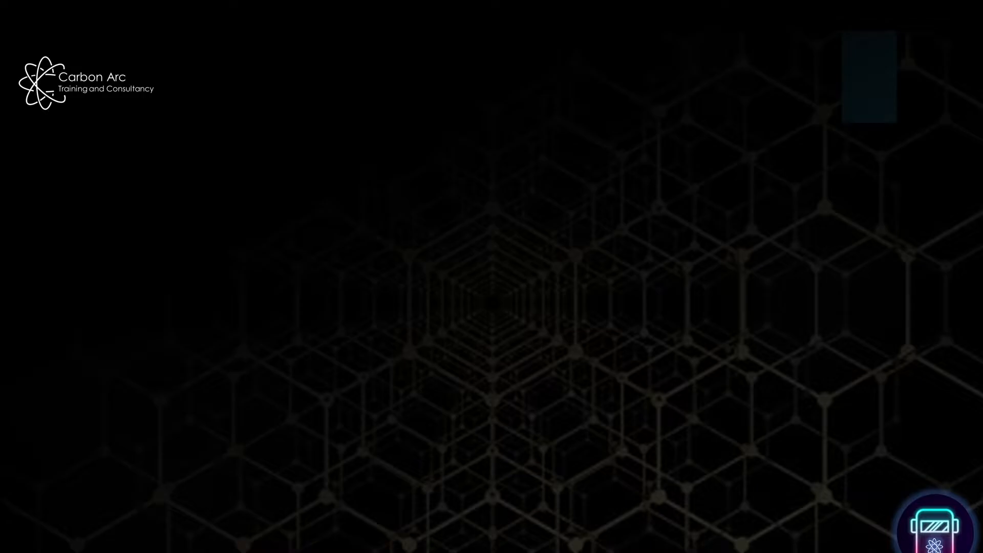
drag(551, 298, 629, 437)
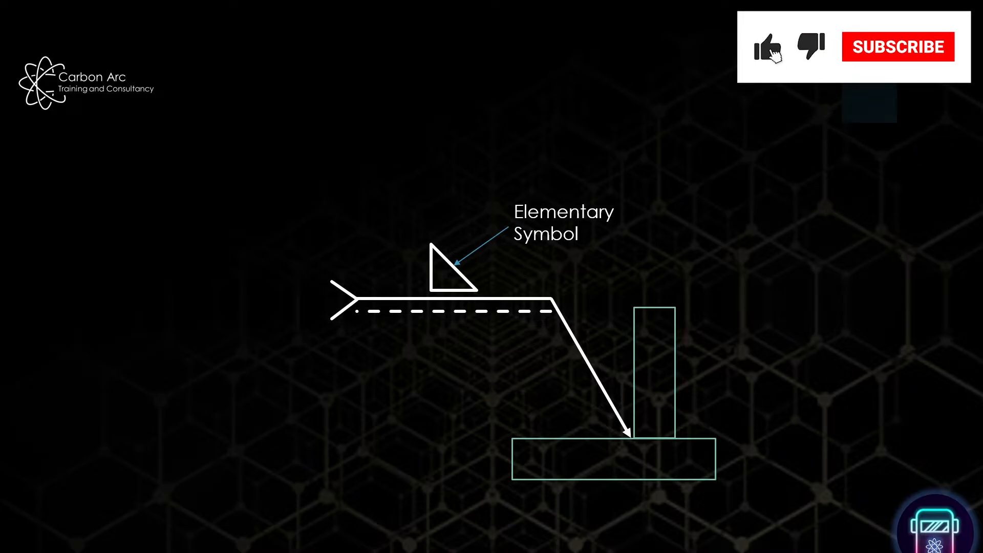
click(899, 47)
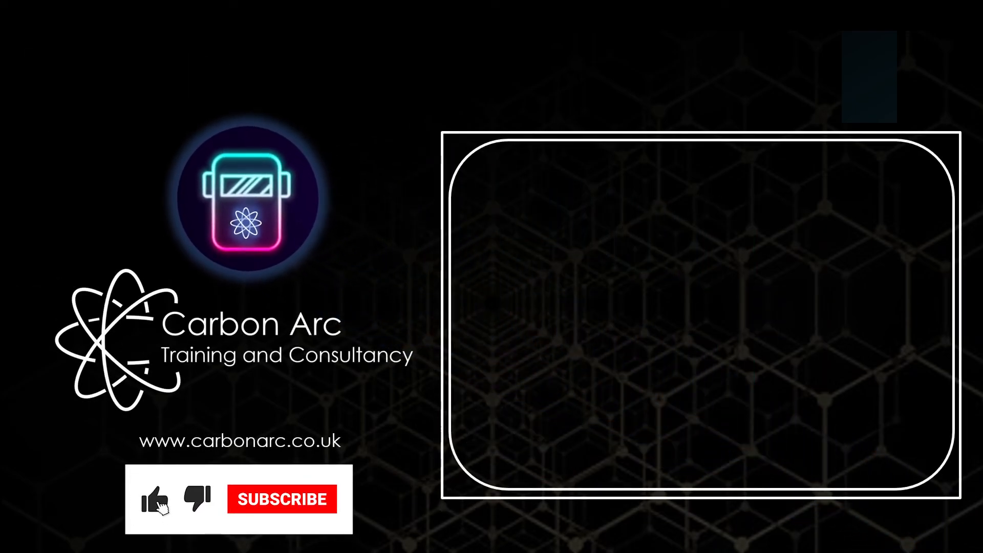
click(281, 499)
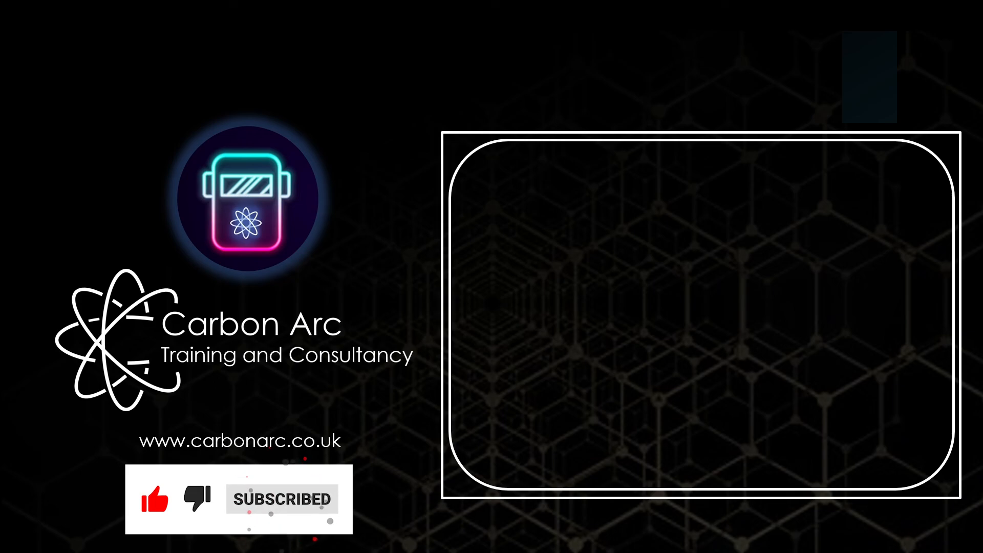